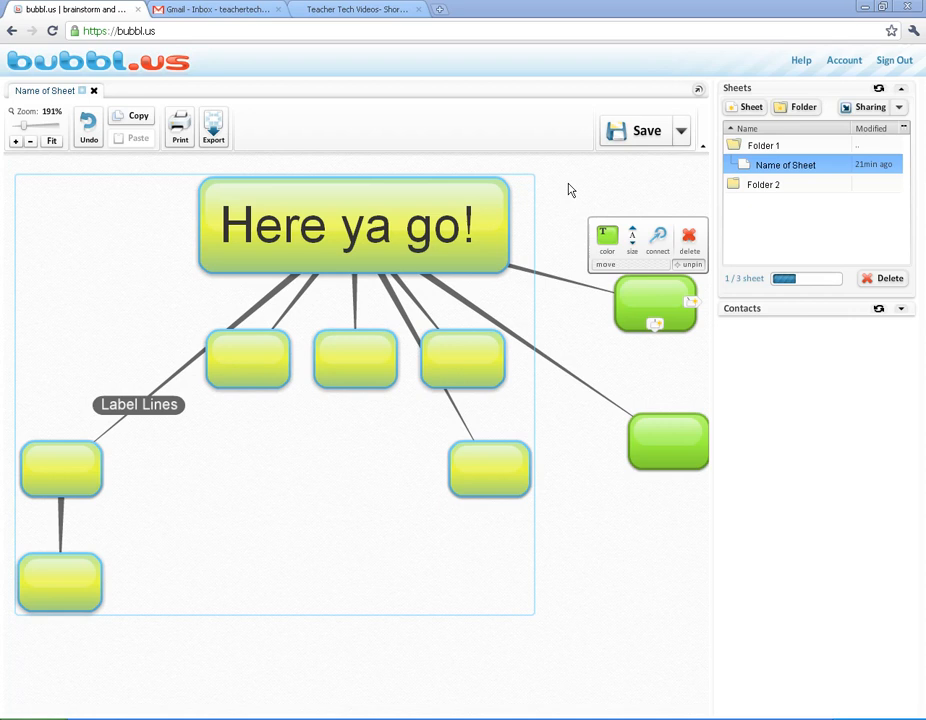
mouse_move(564, 204)
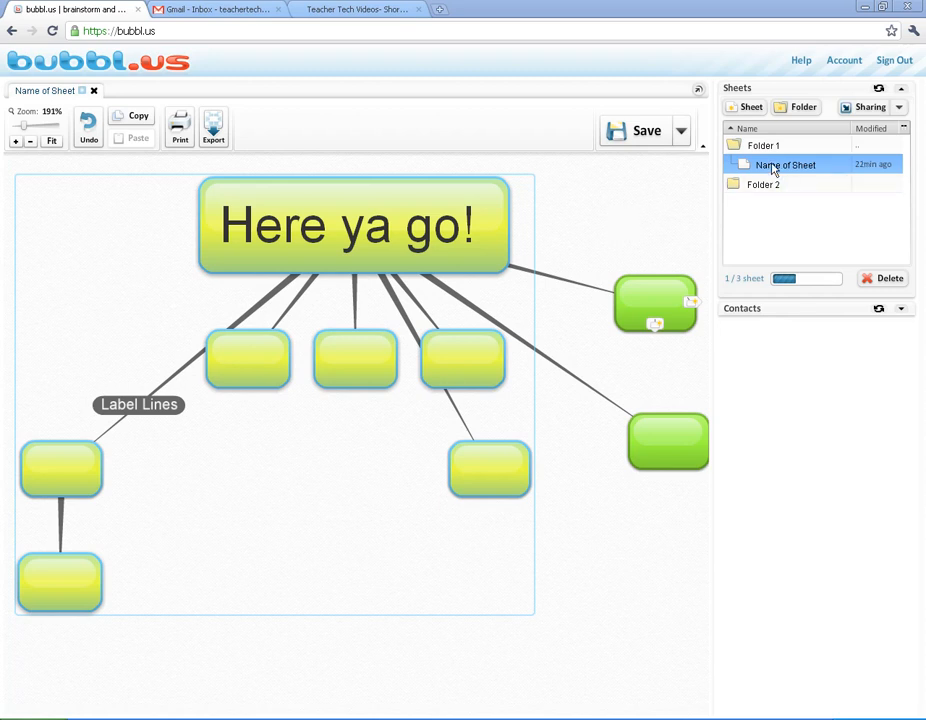
Step: Select the 'Name of Sheet' sheet and show its sharing options
double_click(784, 164)
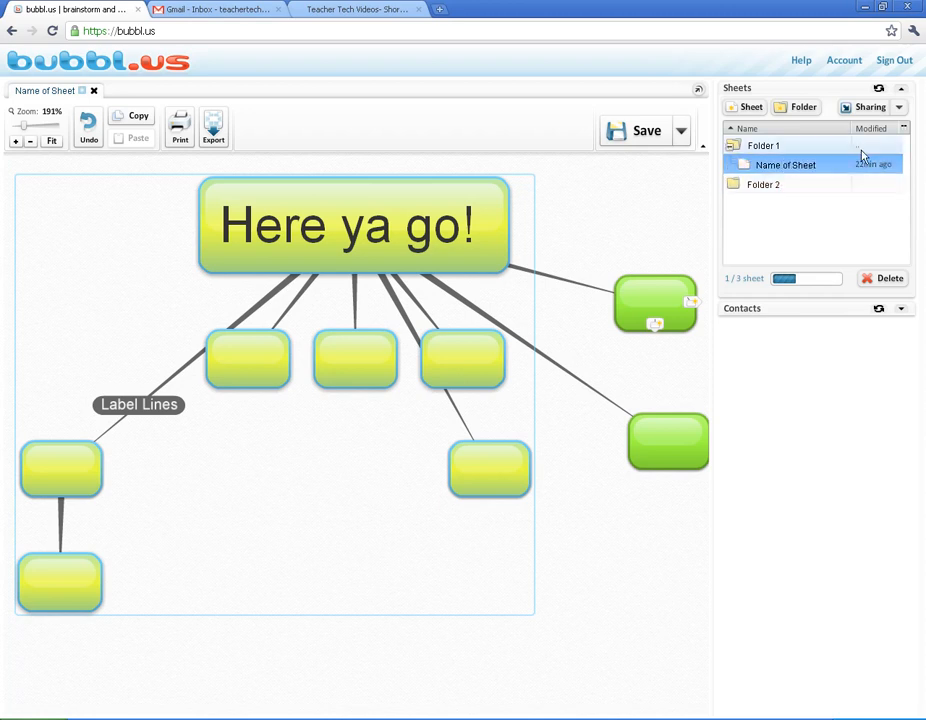
left_click(868, 108)
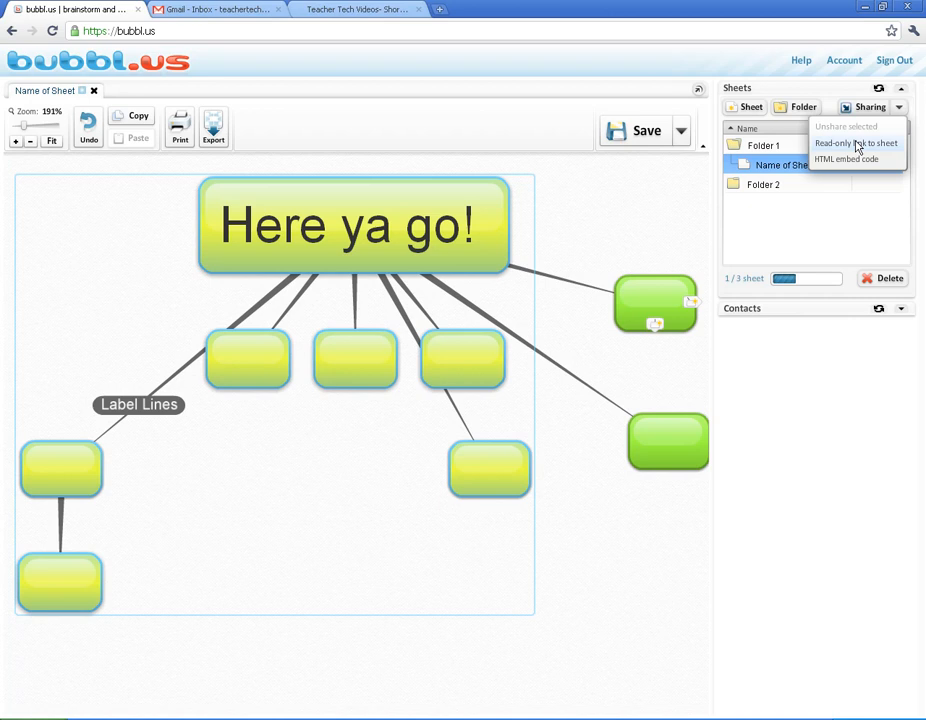
left_click(856, 144)
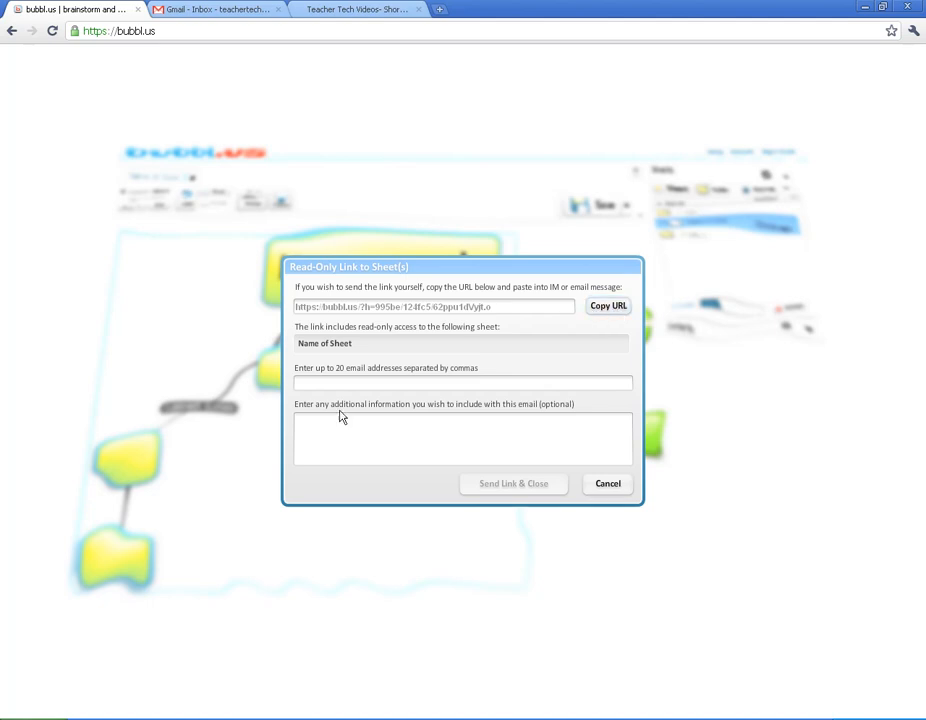
left_click(464, 440)
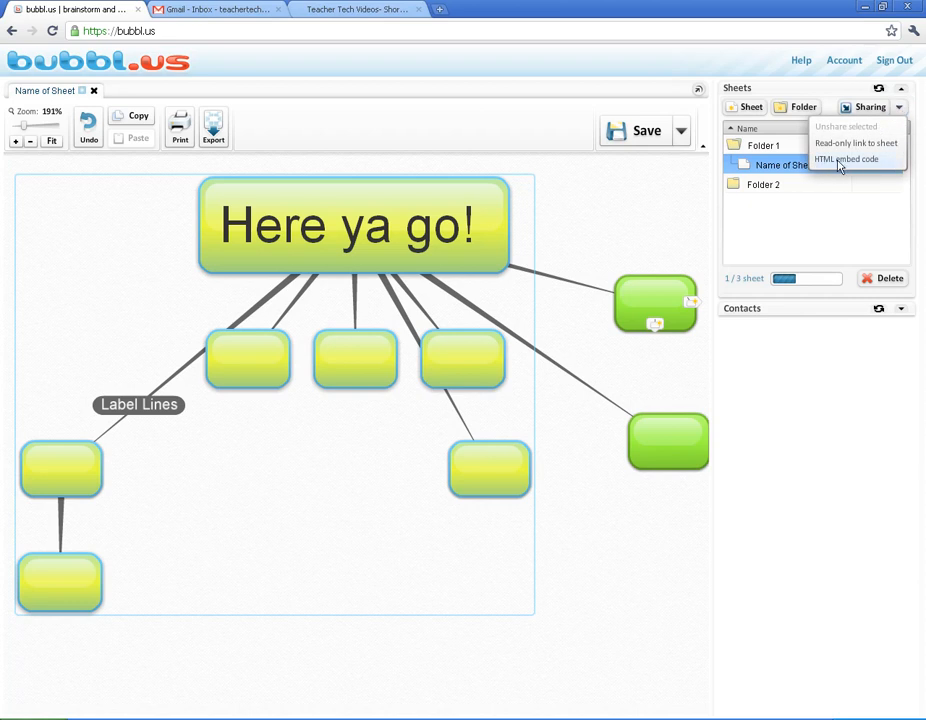
Step: Get the HTML embed code with map width 700 and copy it
left_click(848, 160)
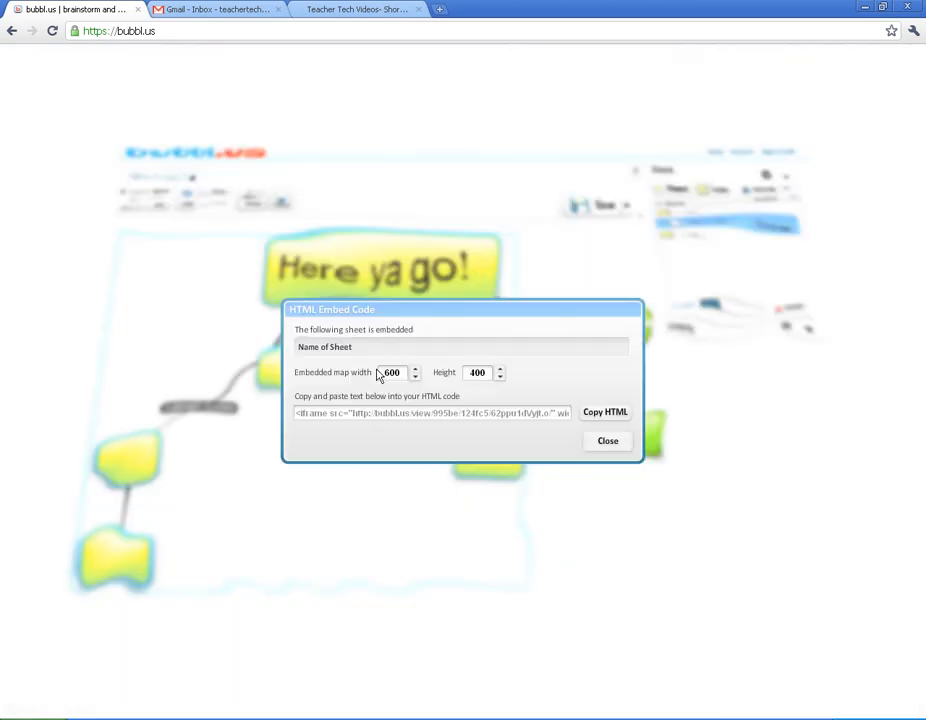
mouse_move(402, 384)
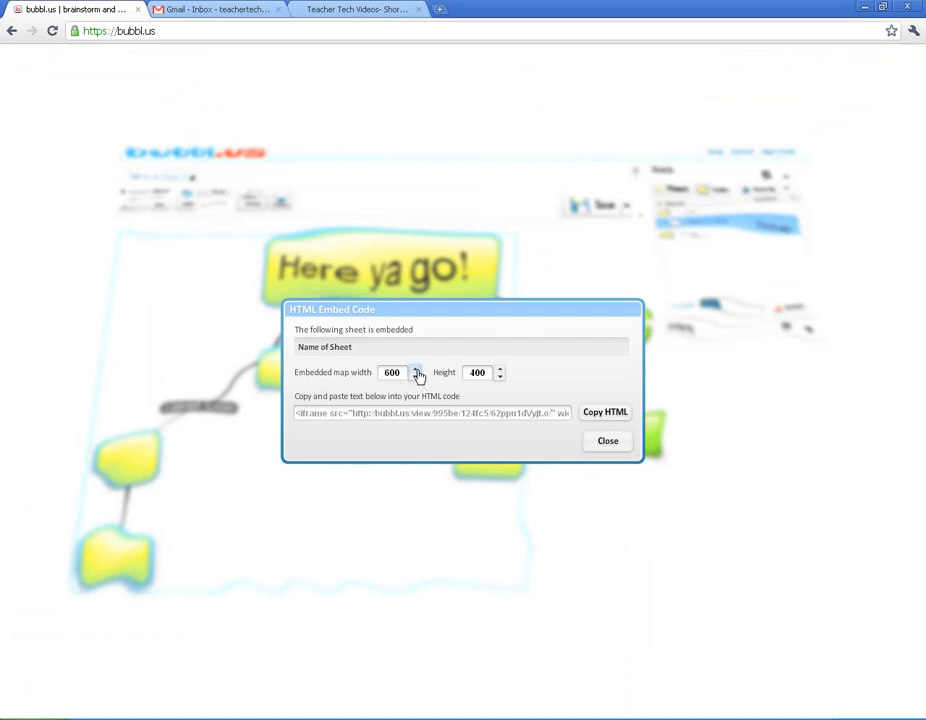
left_click(416, 368)
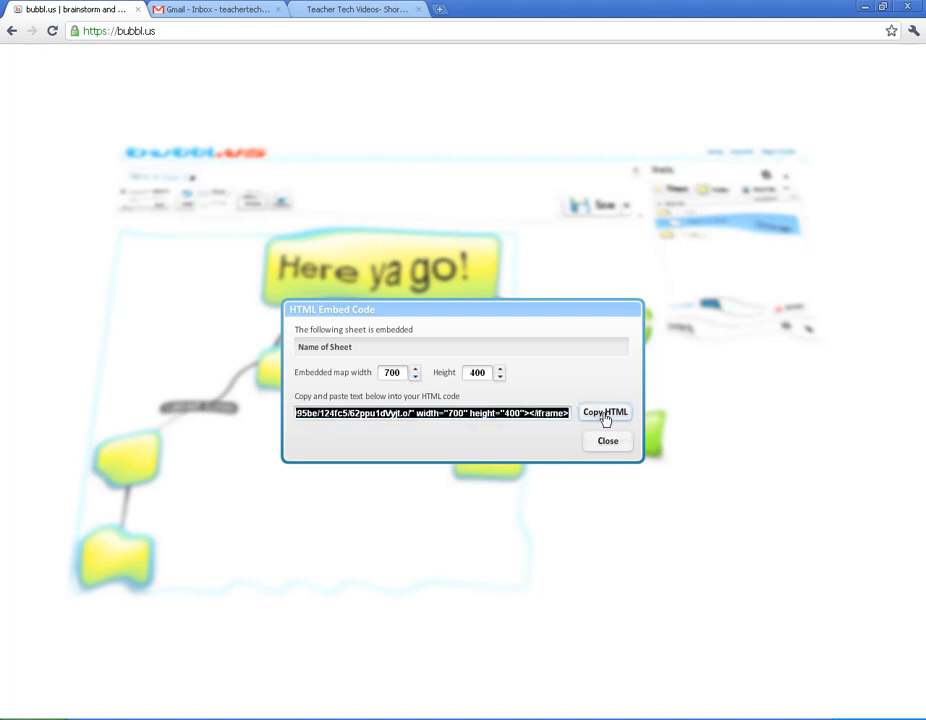
left_click(608, 442)
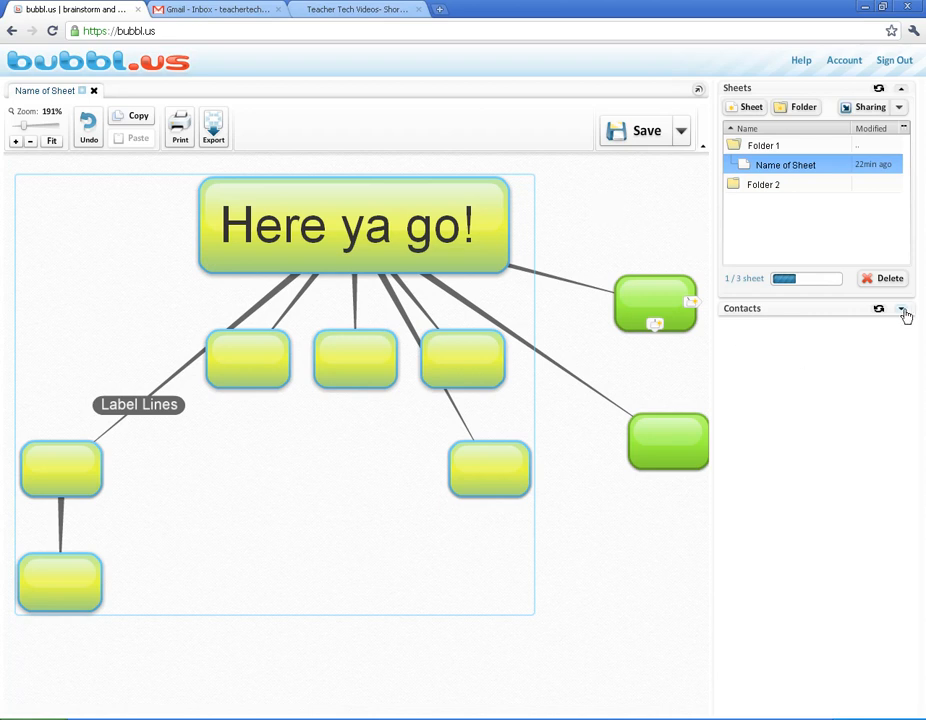
Step: Expand Contacts and search for username 'edtechst' to add, then close the search
left_click(904, 310)
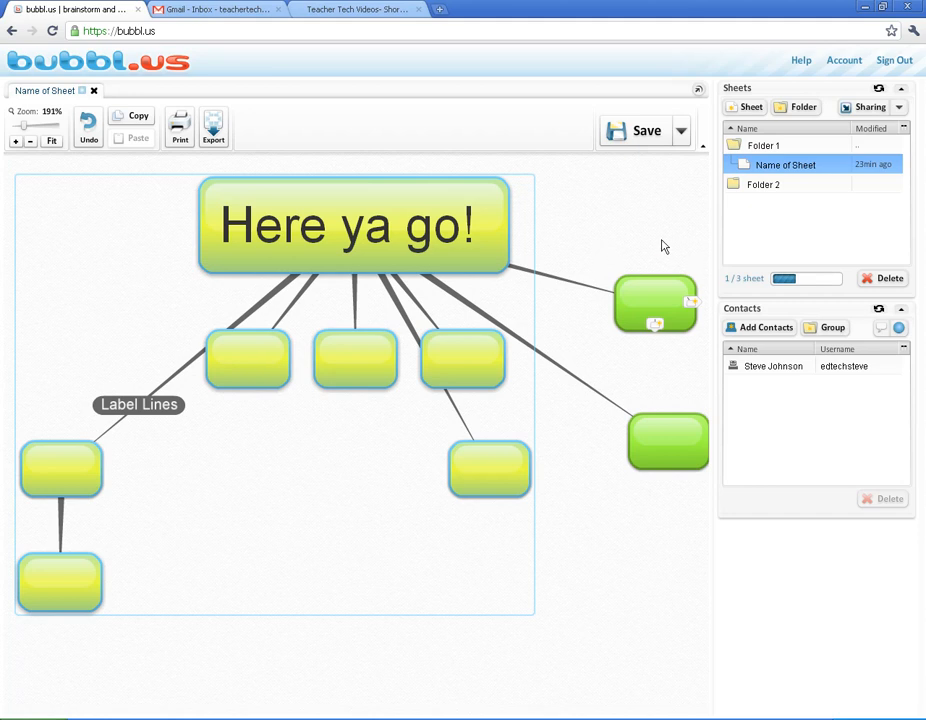
left_click(768, 328)
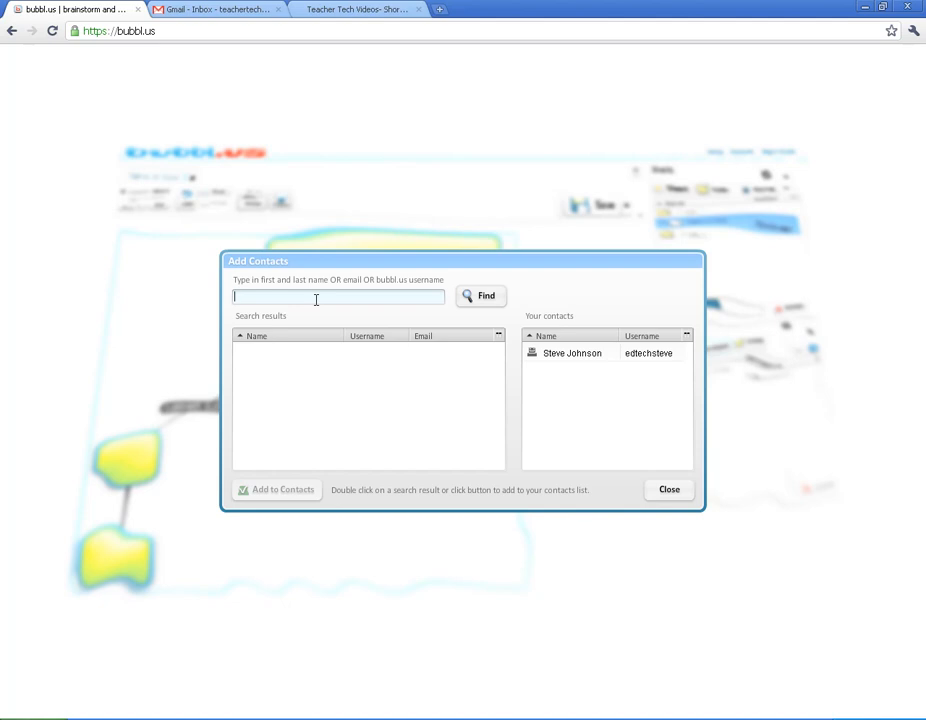
type("edtechsteve")
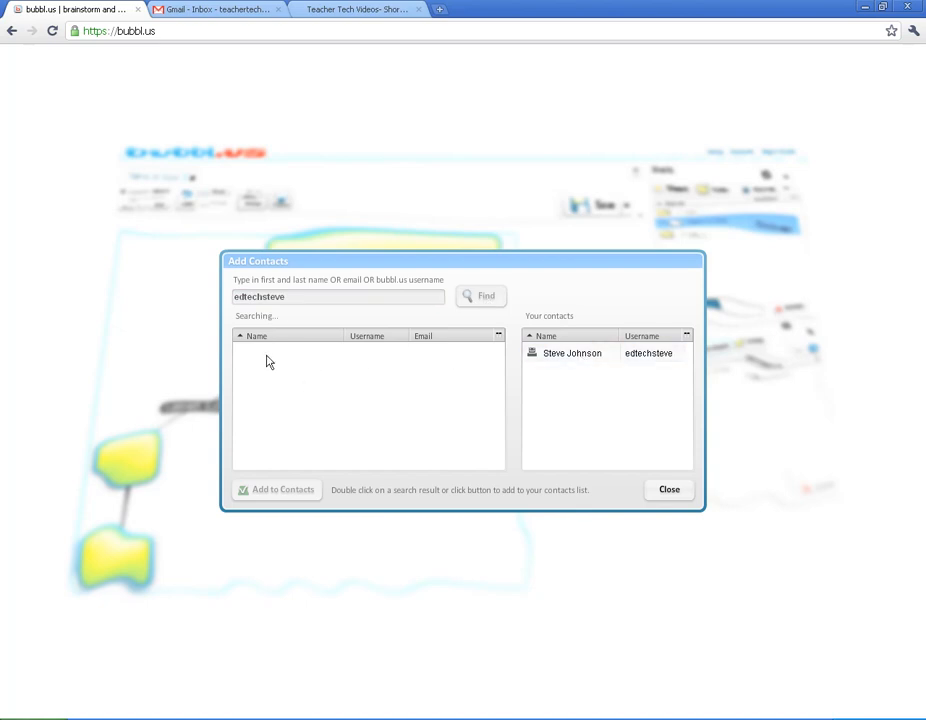
mouse_move(668, 490)
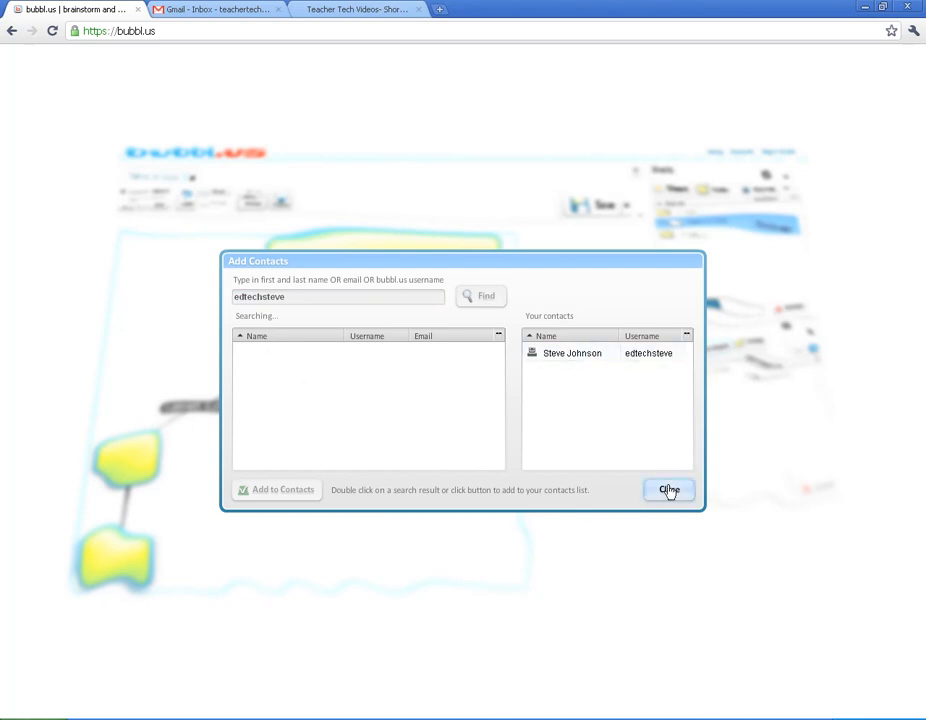
left_click(668, 490)
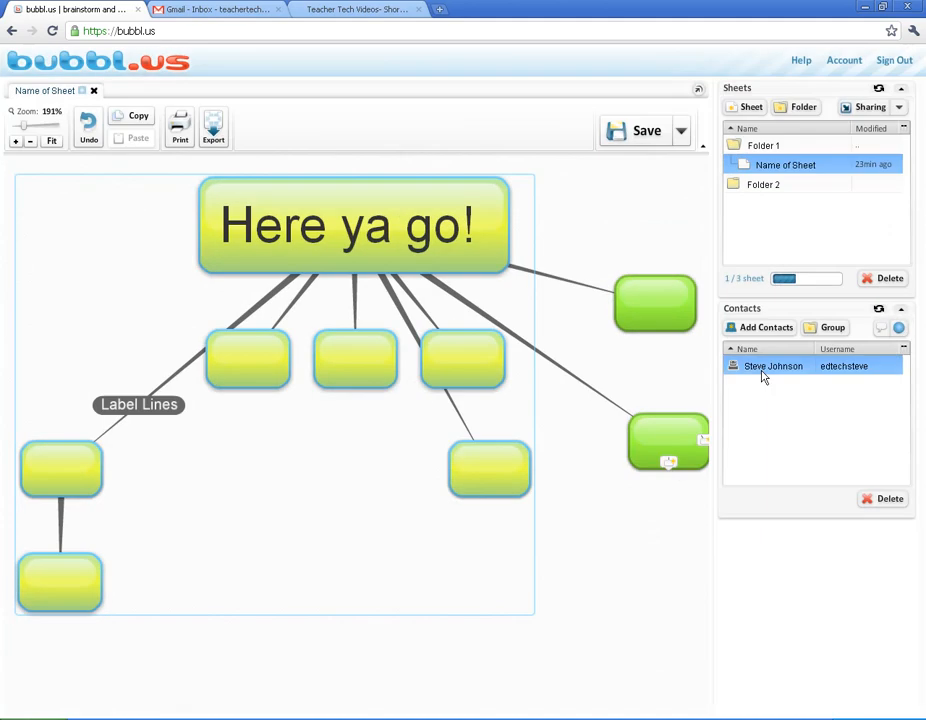
mouse_move(832, 328)
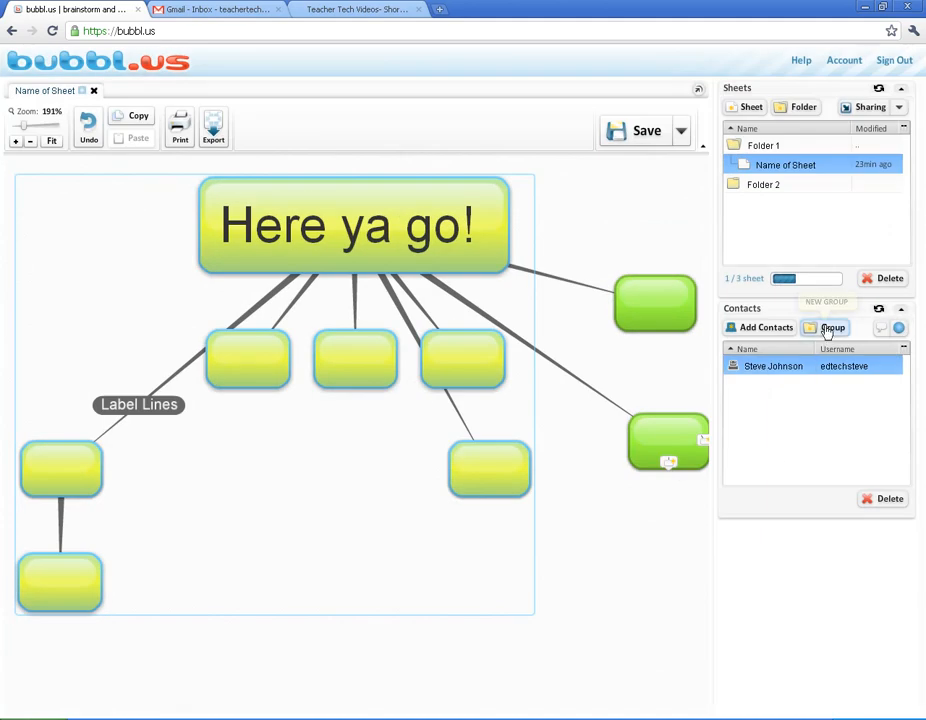
mouse_move(832, 328)
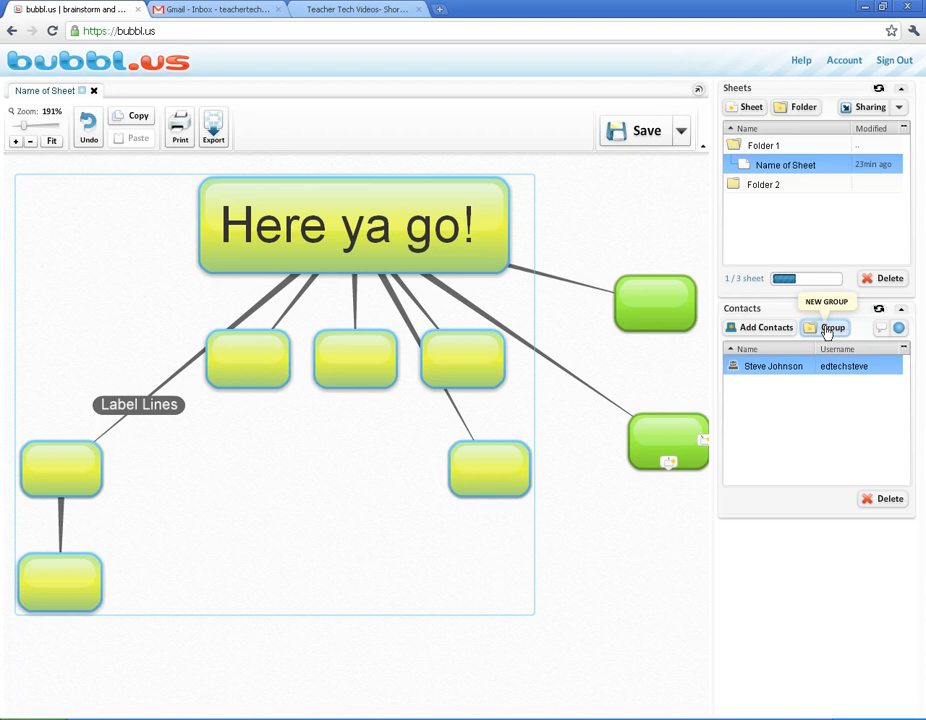
mouse_move(768, 442)
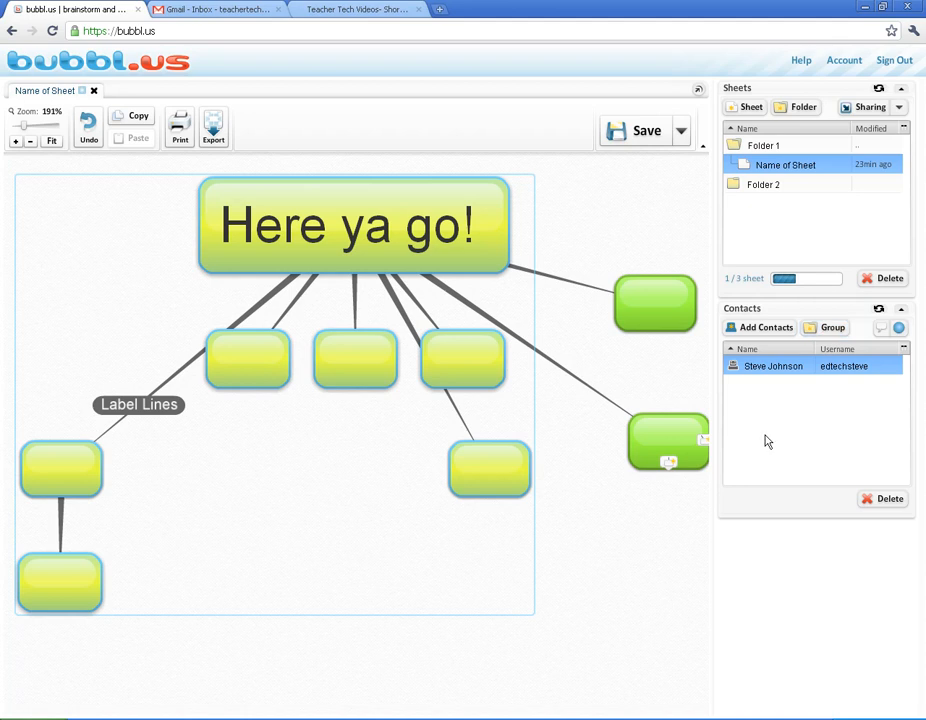
mouse_move(768, 440)
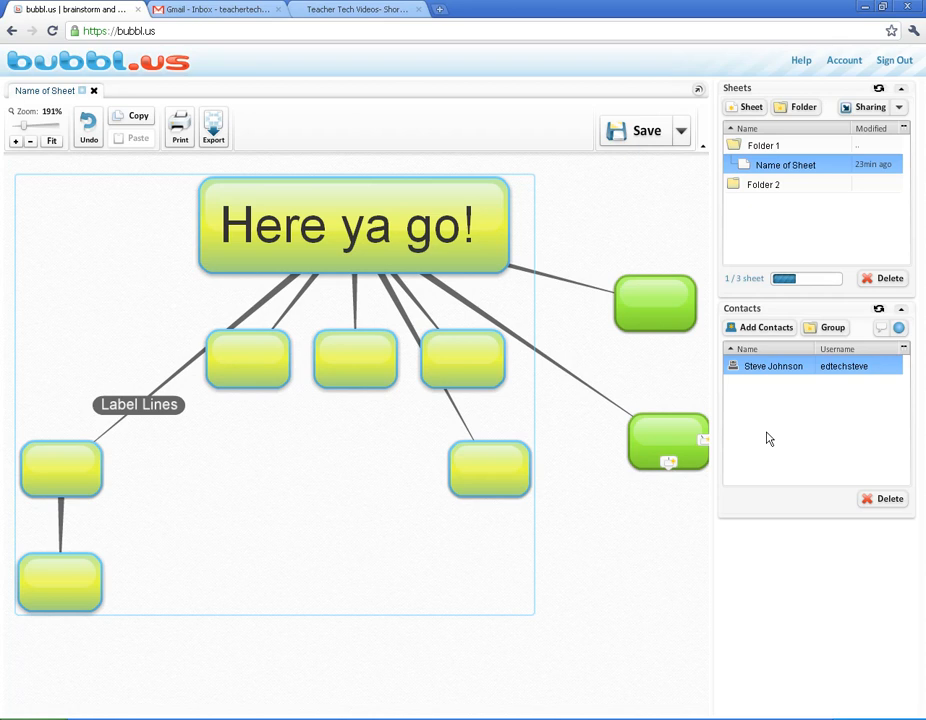
mouse_move(658, 202)
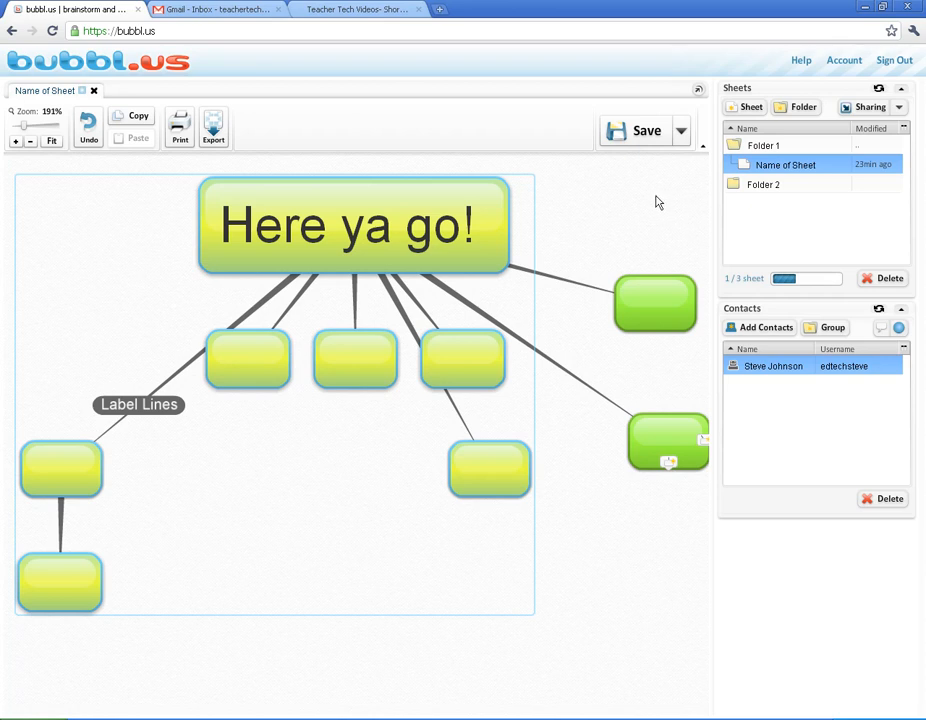
mouse_move(700, 240)
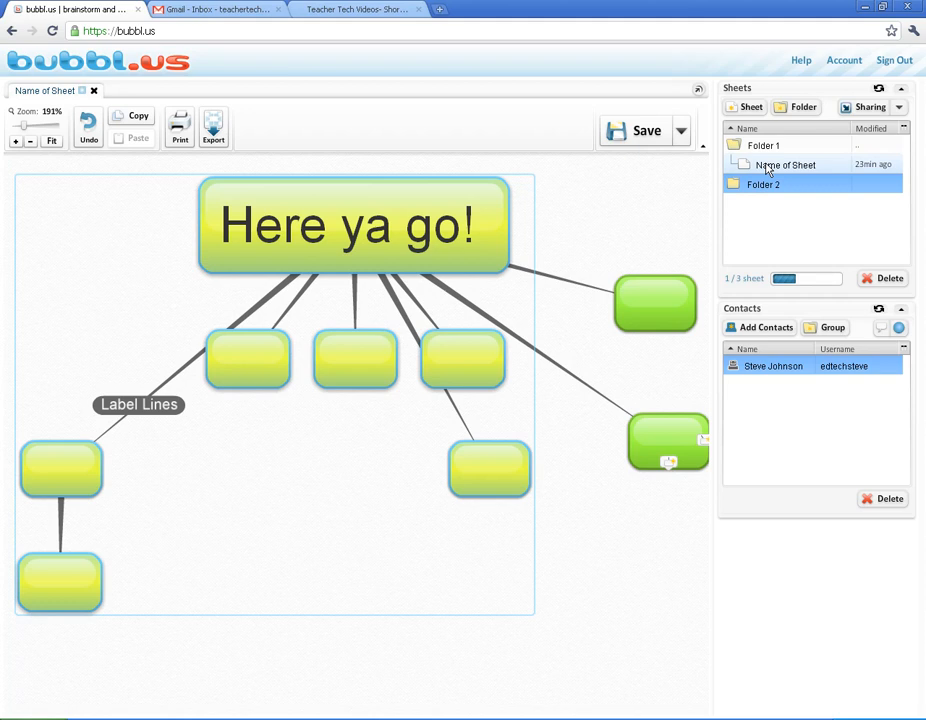
left_click(868, 108)
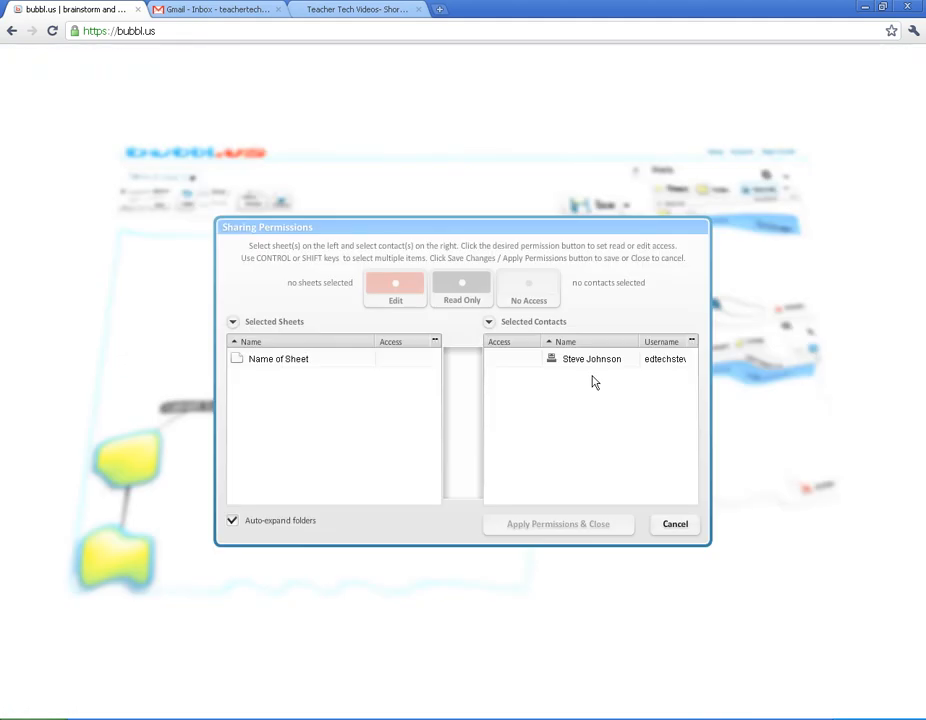
left_click(278, 358)
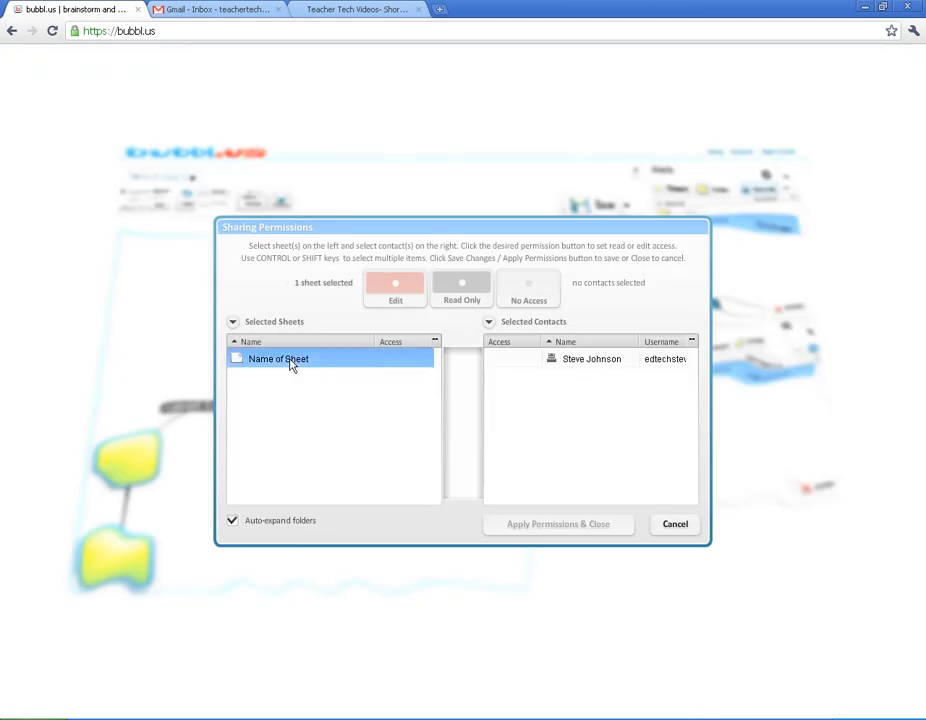
left_click(592, 358)
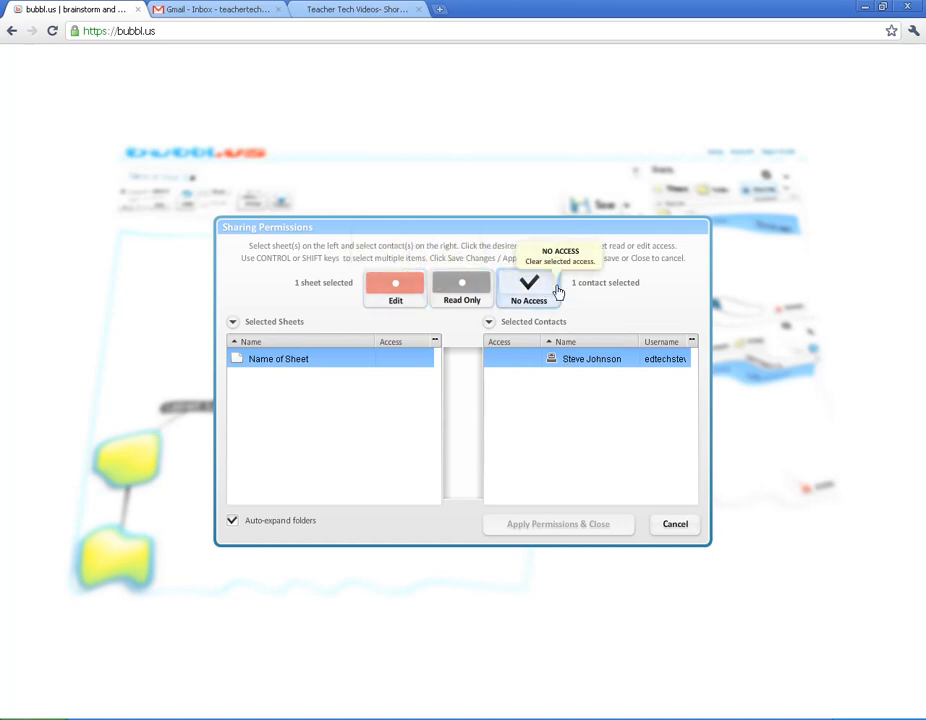
Step: Grant the contact Edit access instead of Read Only and apply the permissions
left_click(460, 290)
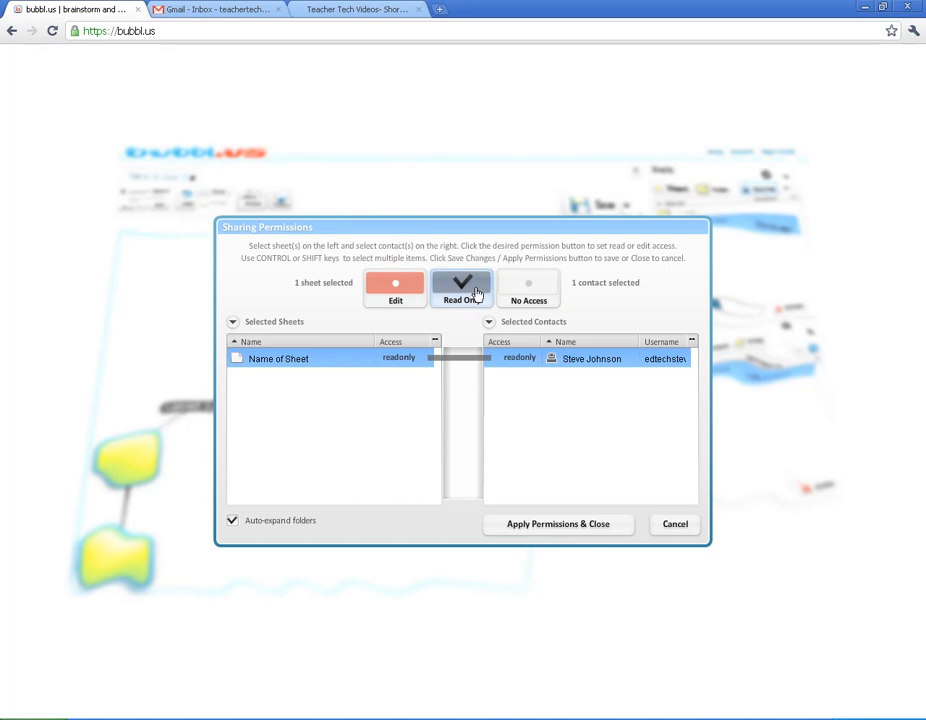
left_click(394, 288)
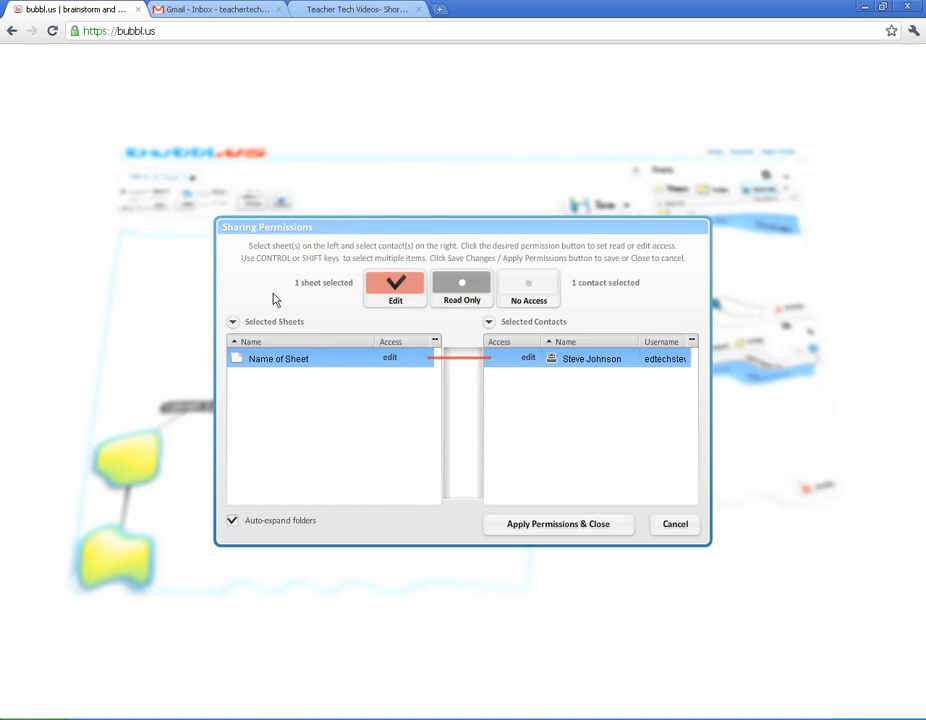
mouse_move(528, 540)
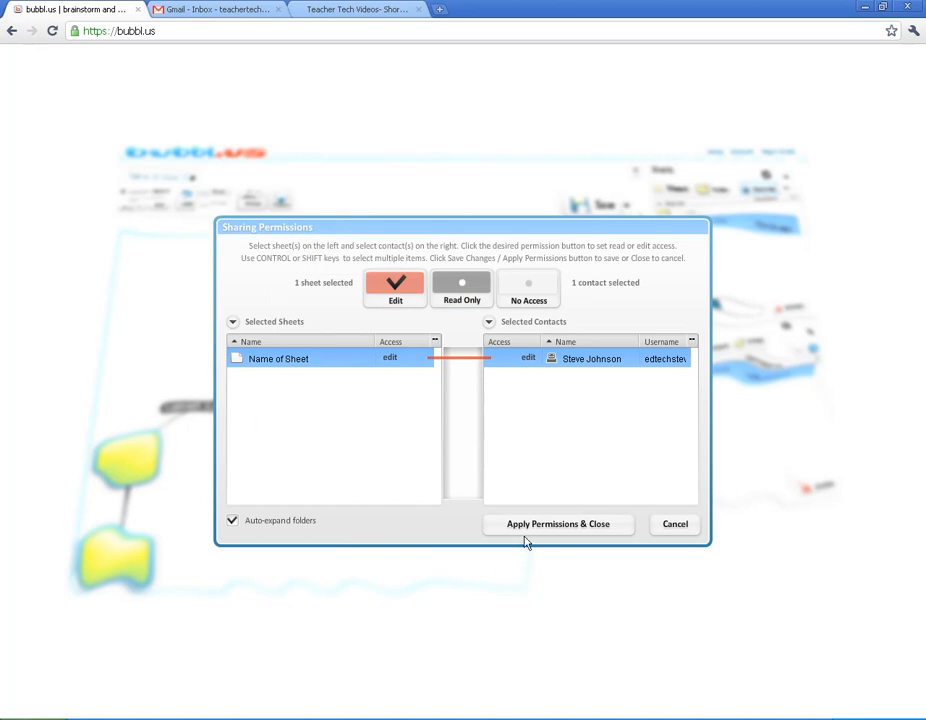
left_click(556, 524)
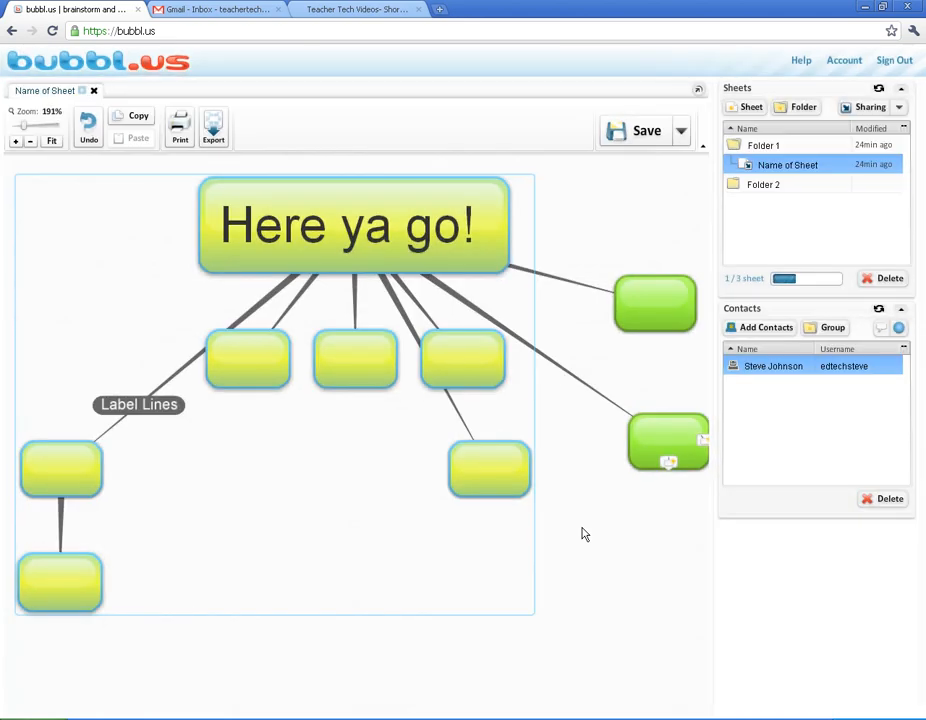
mouse_move(580, 232)
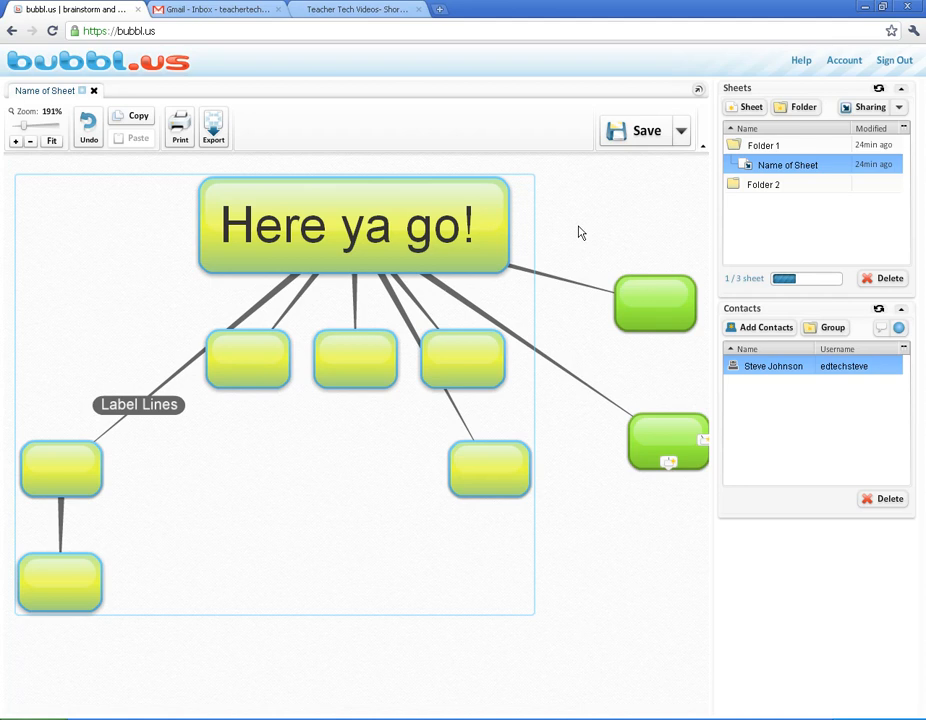
mouse_move(588, 244)
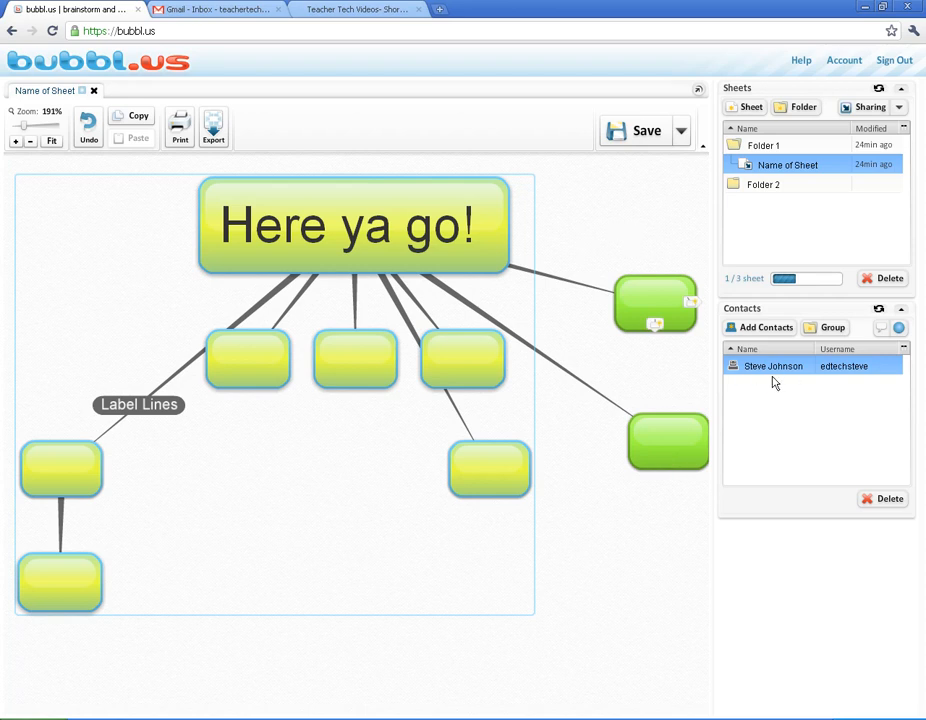
mouse_move(576, 216)
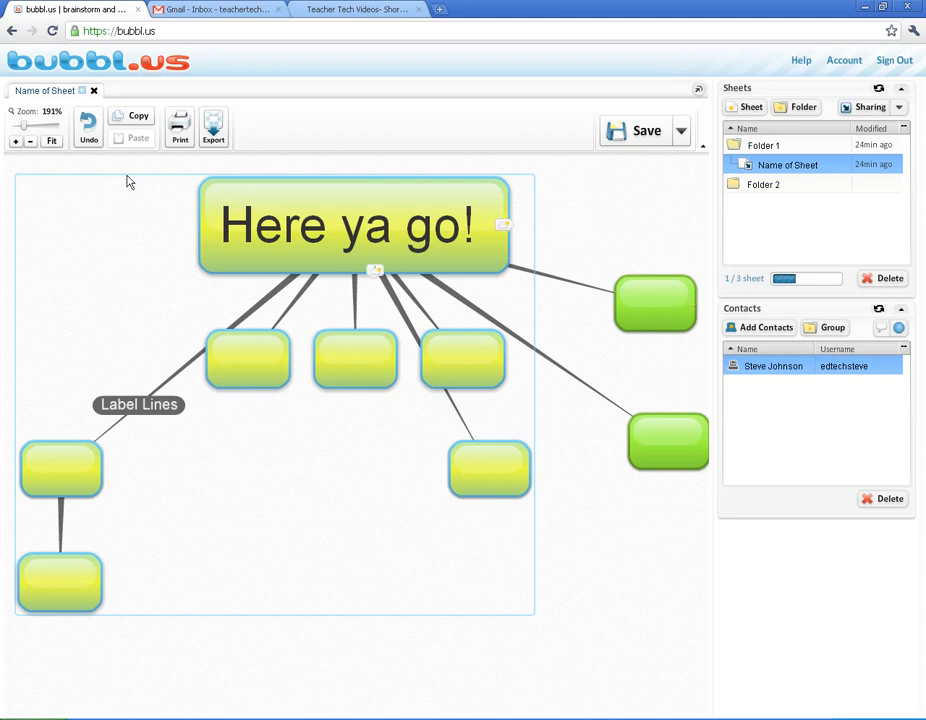
mouse_move(602, 224)
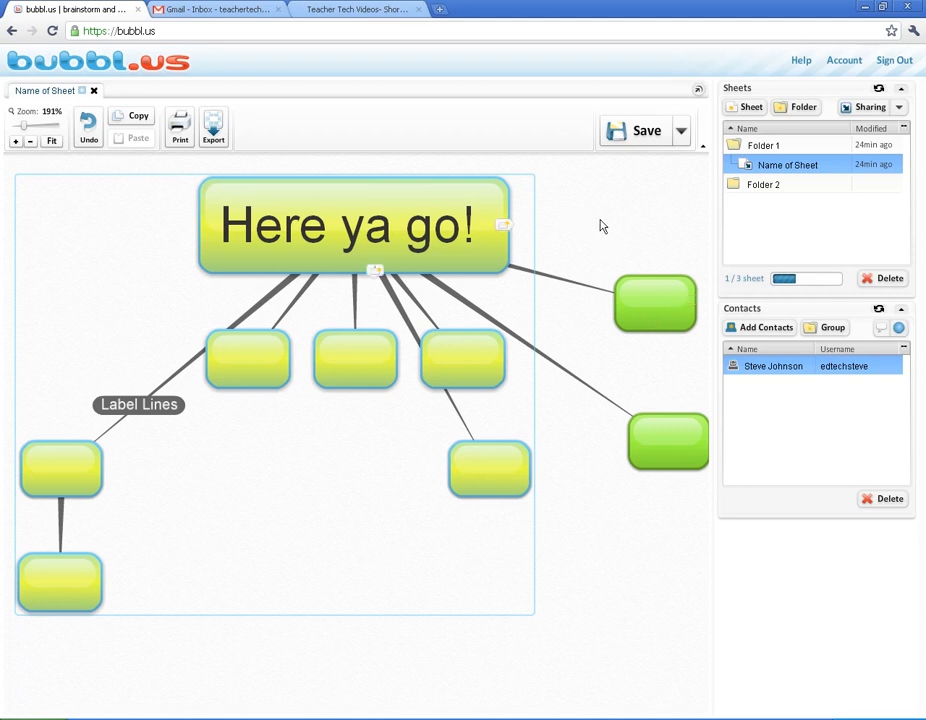